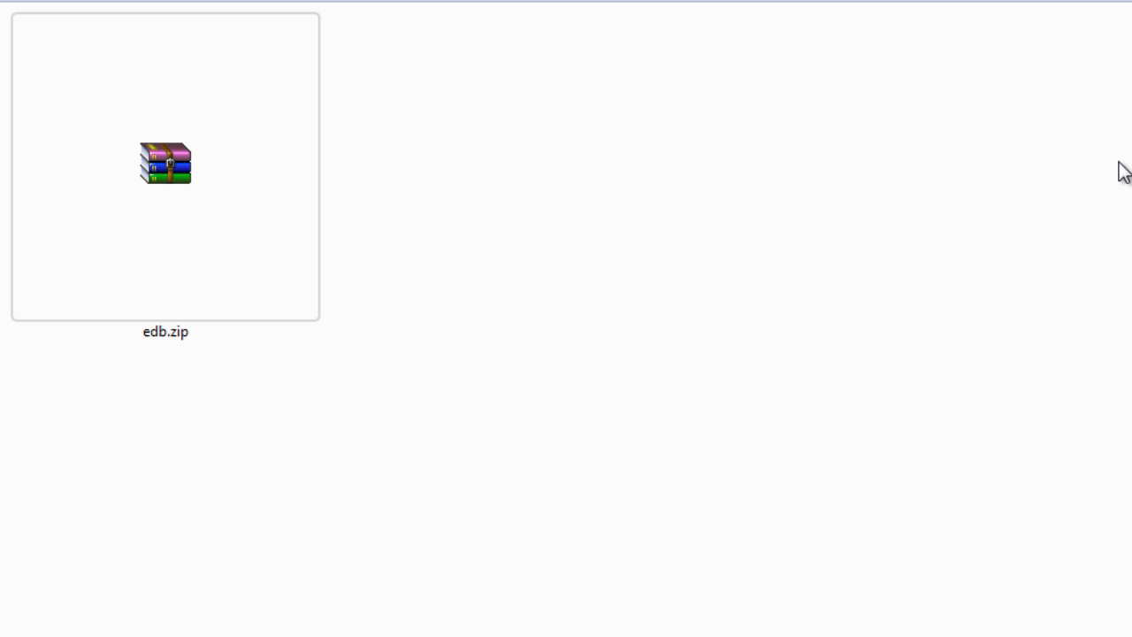
pyautogui.moveTo(615, 199)
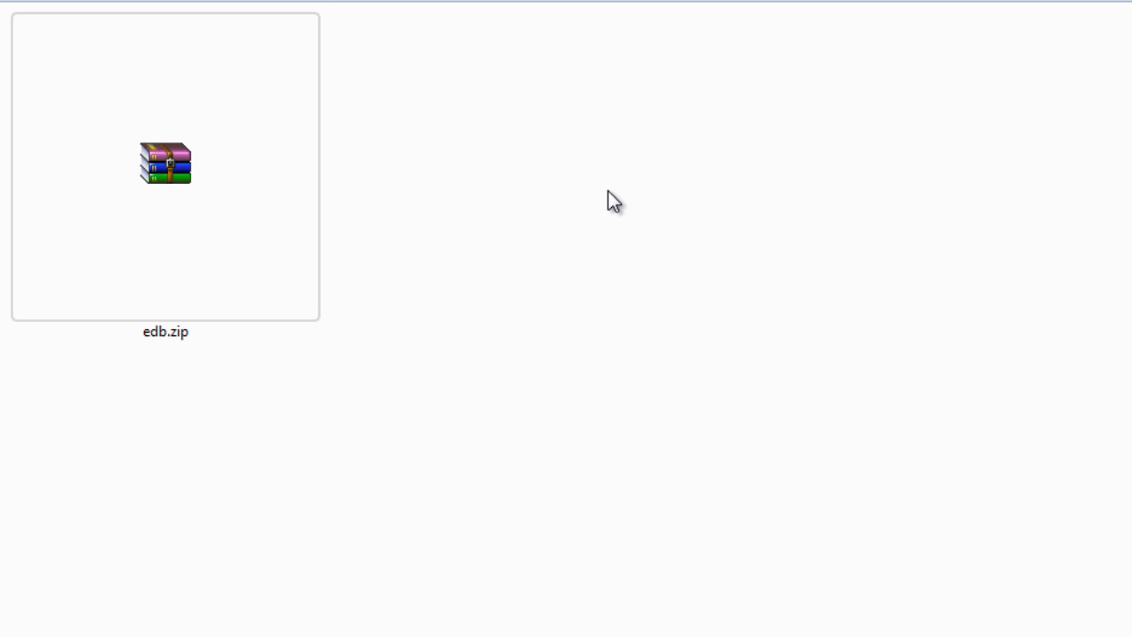
# Select edb.zip and bring up its WinRAR extraction options.
pyautogui.click(165, 164)
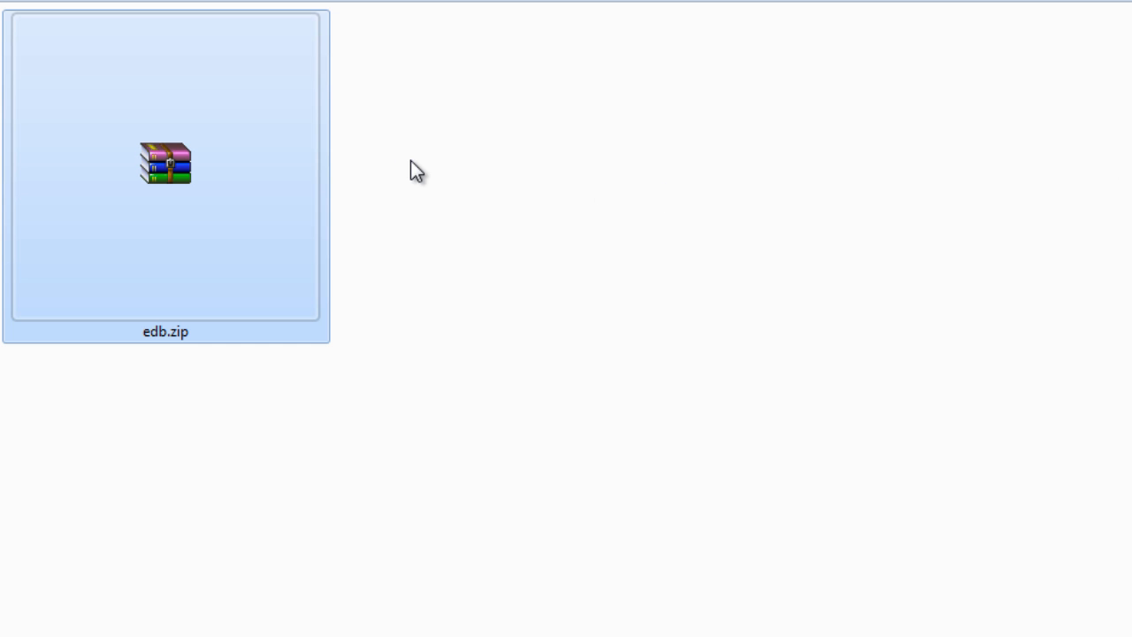
pyautogui.moveTo(196, 192)
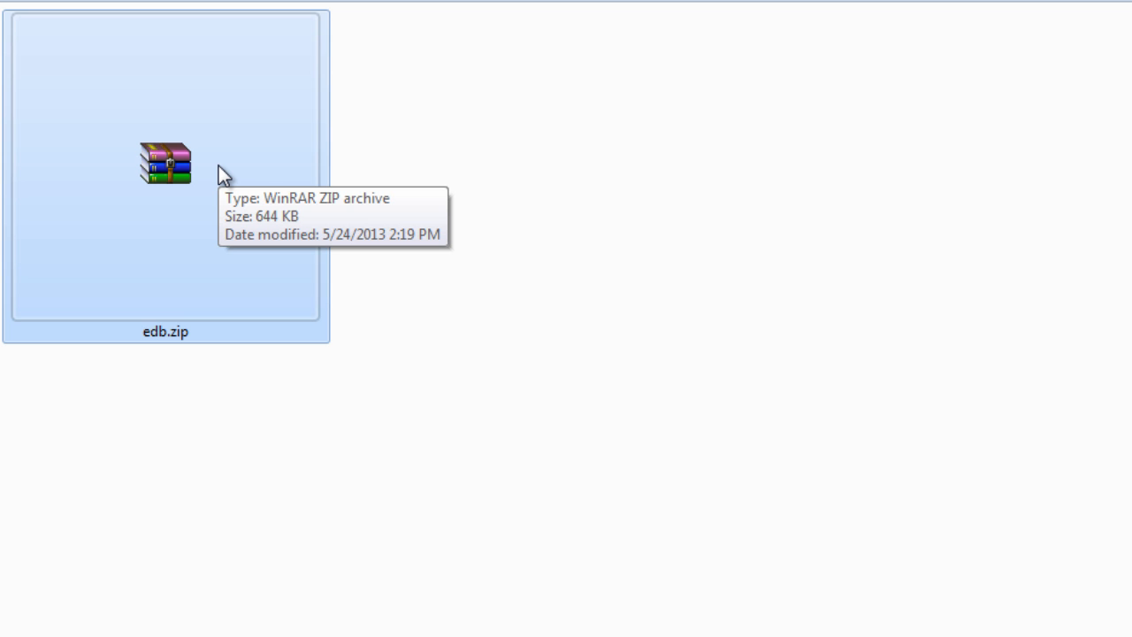
pyautogui.rightClick(165, 163)
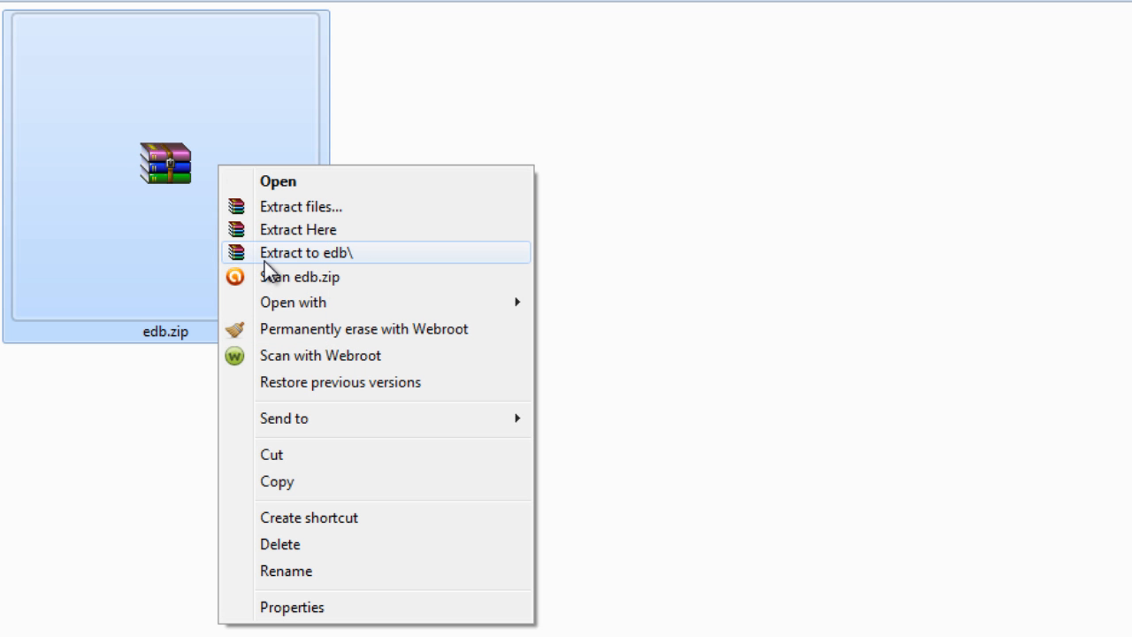
# Extract edb.zip into an edb folder, then browse its admin folder.
pyautogui.click(306, 252)
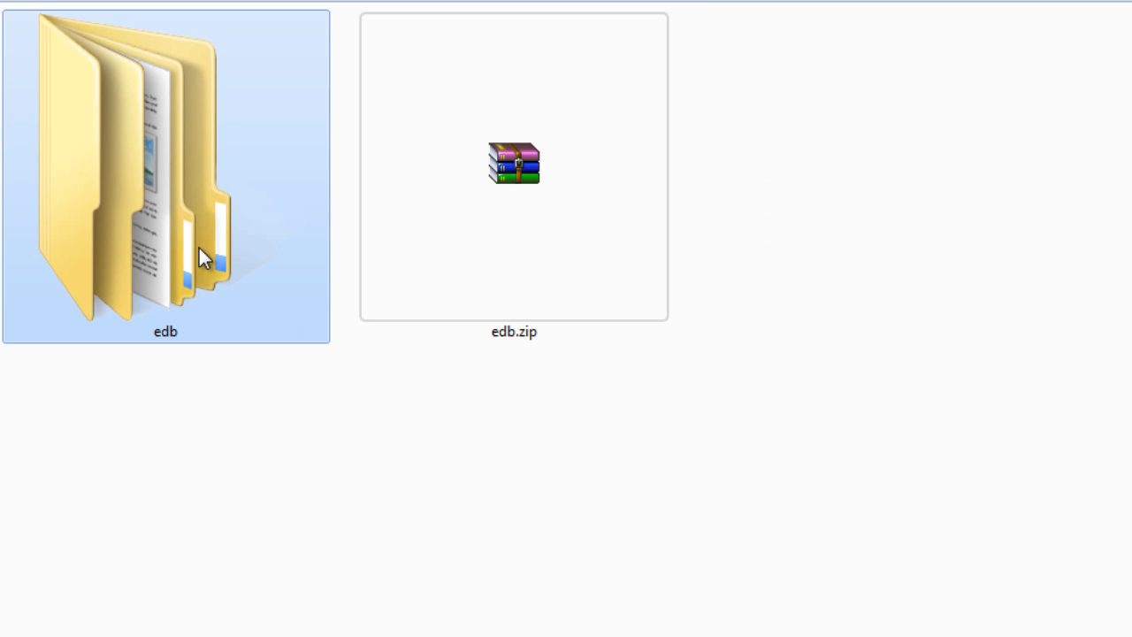
pyautogui.doubleClick(165, 176)
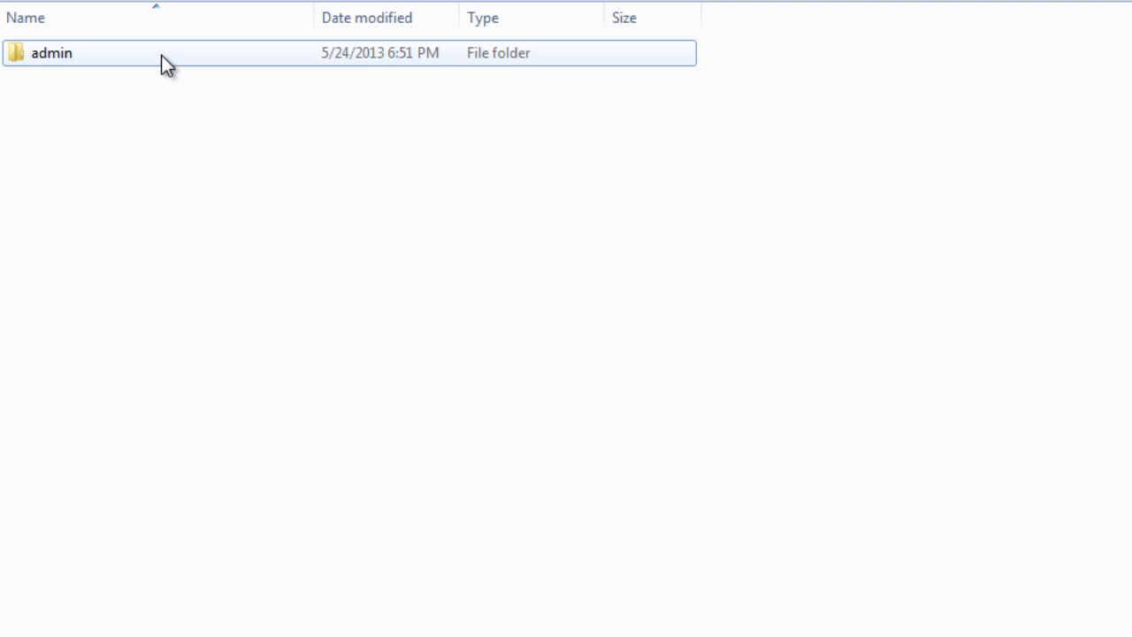
pyautogui.click(52, 52)
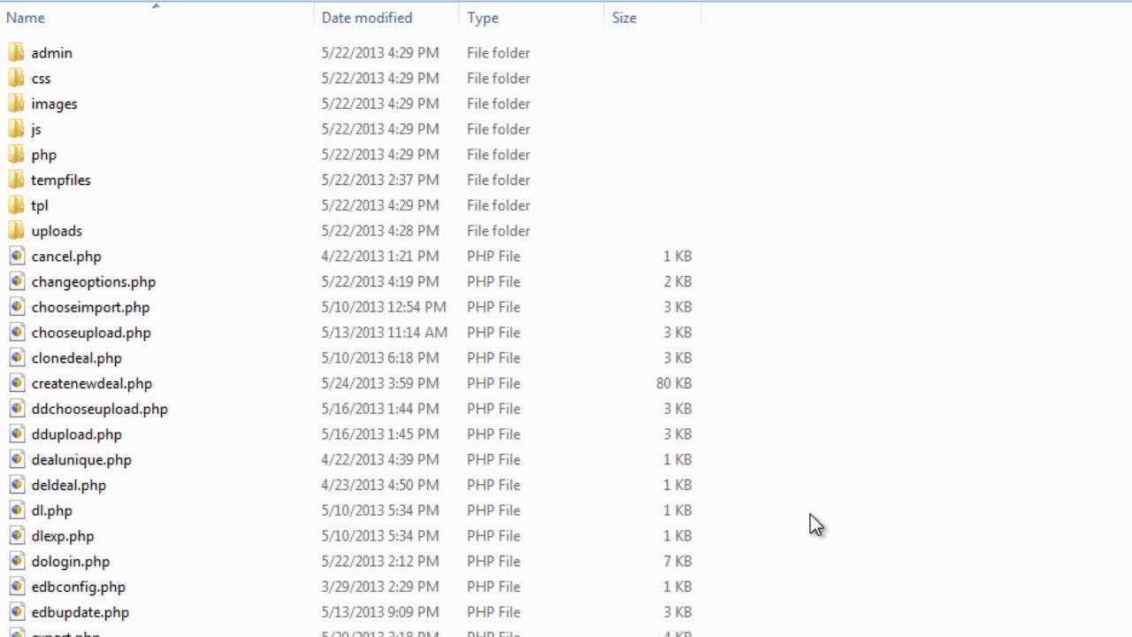
pyautogui.scroll(-3)
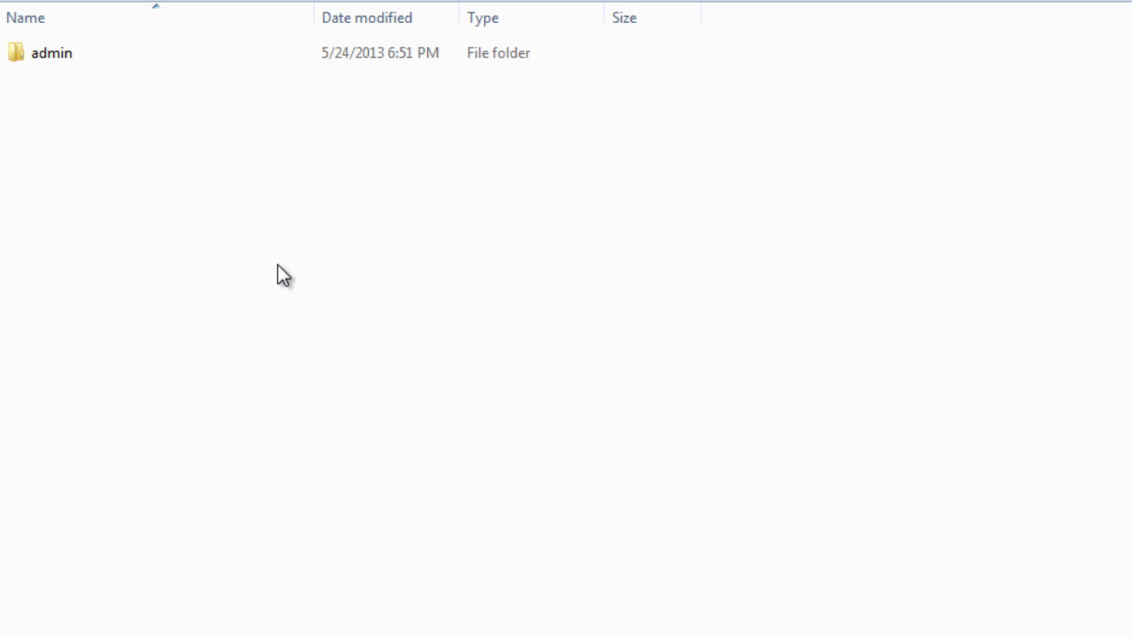
pyautogui.click(51, 53)
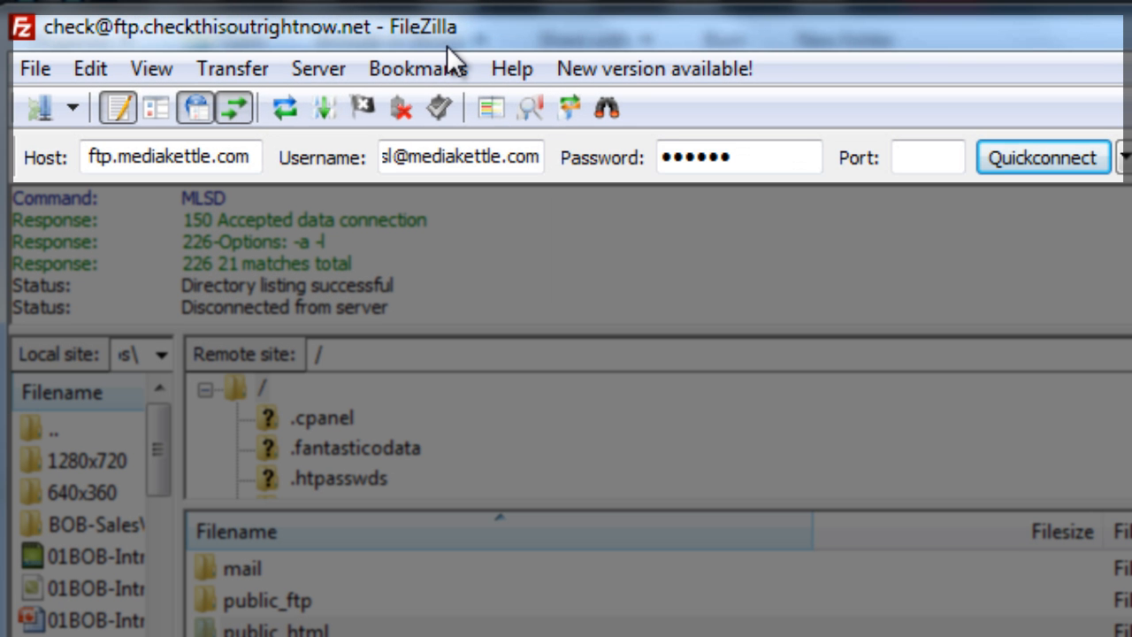
# Edit the username field in FileZilla's Quickconnect bar.
pyautogui.click(460, 157)
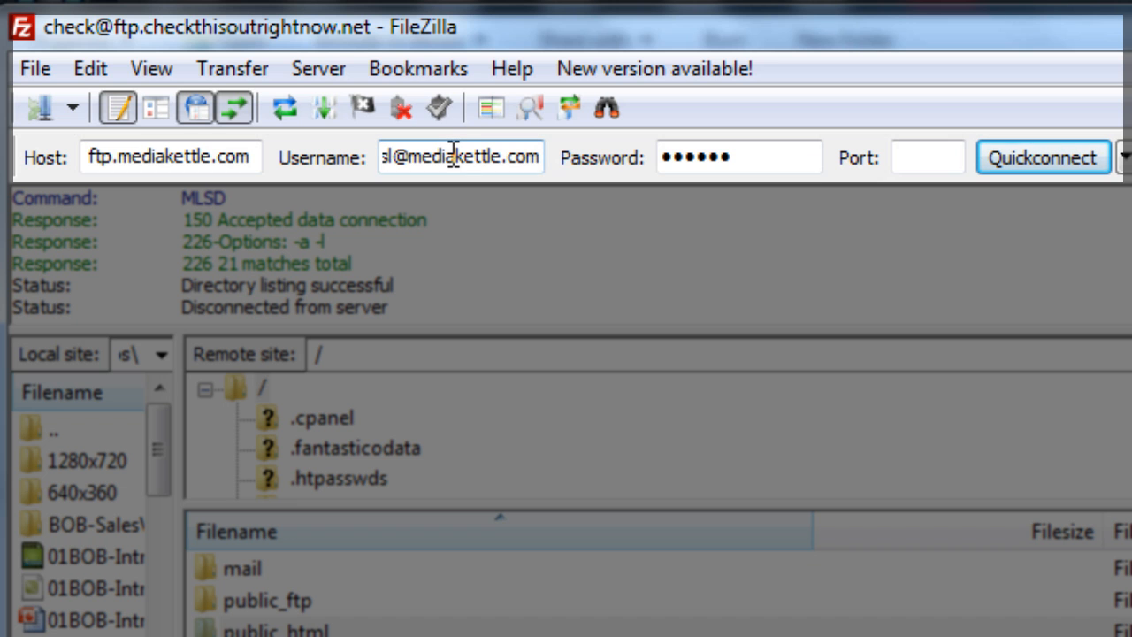
pyautogui.moveTo(582, 232)
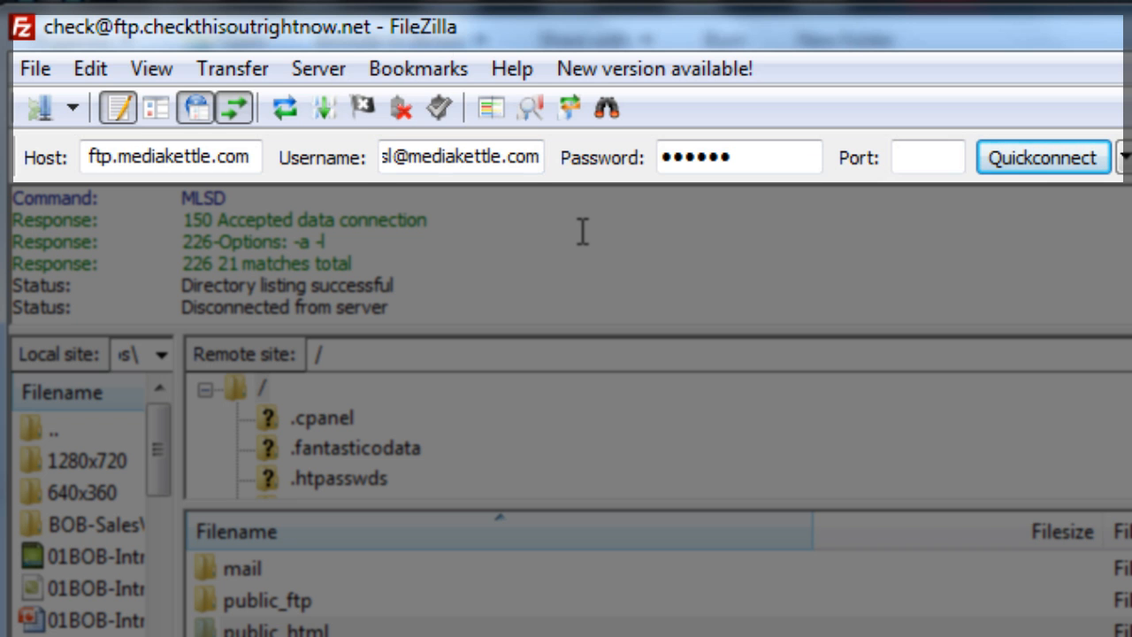
pyautogui.moveTo(551, 263)
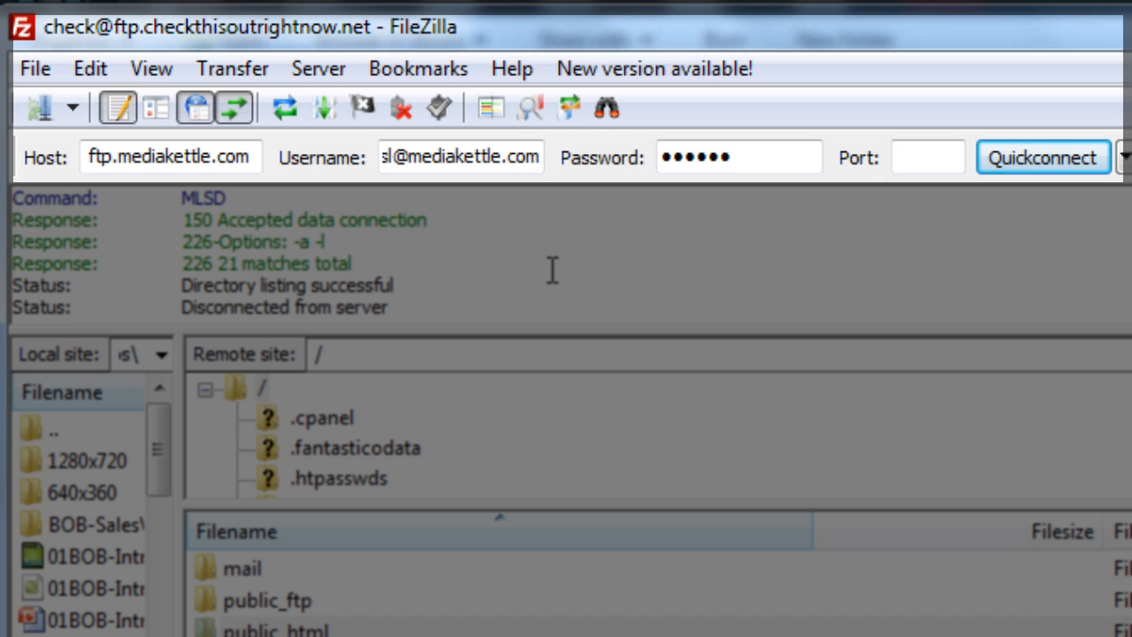
pyautogui.moveTo(115, 196)
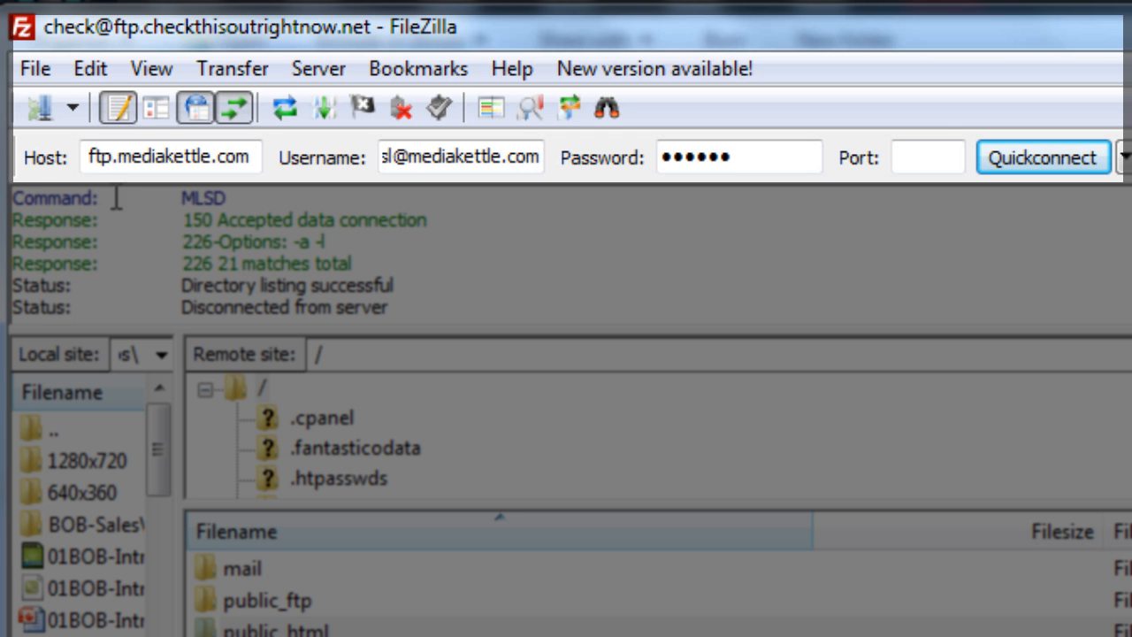
pyautogui.moveTo(168, 156)
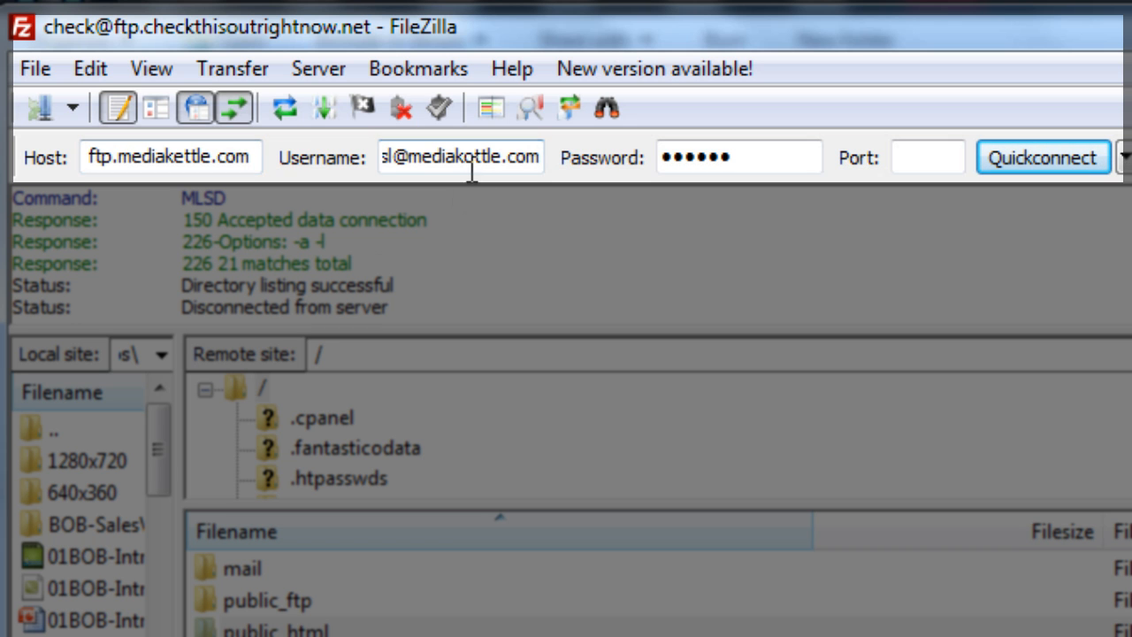
pyautogui.moveTo(759, 156)
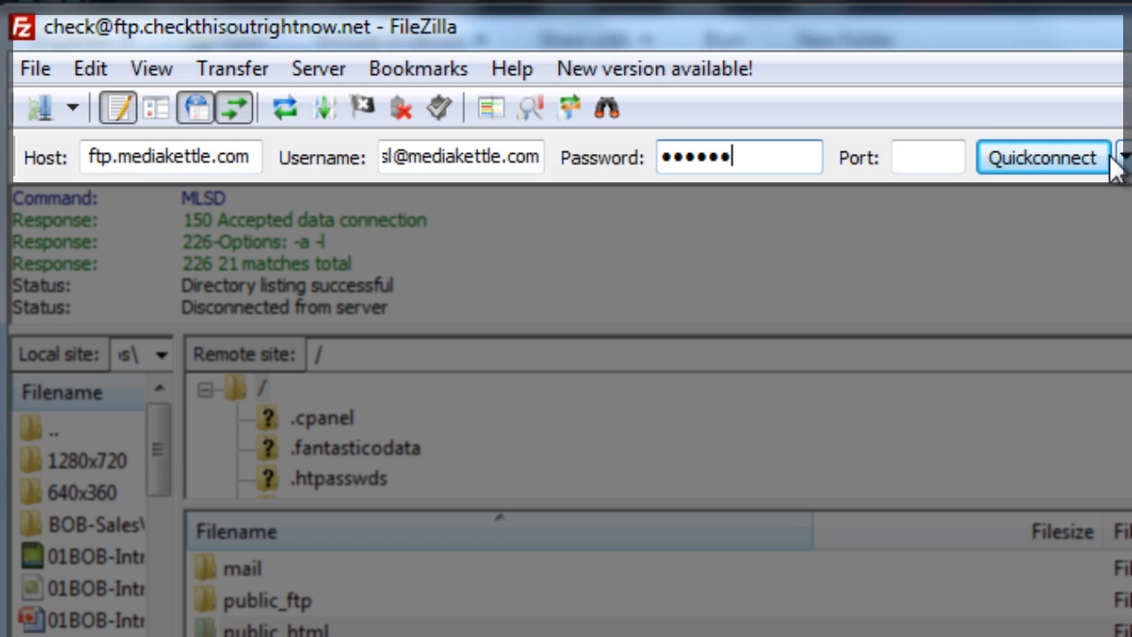
pyautogui.moveTo(787, 168)
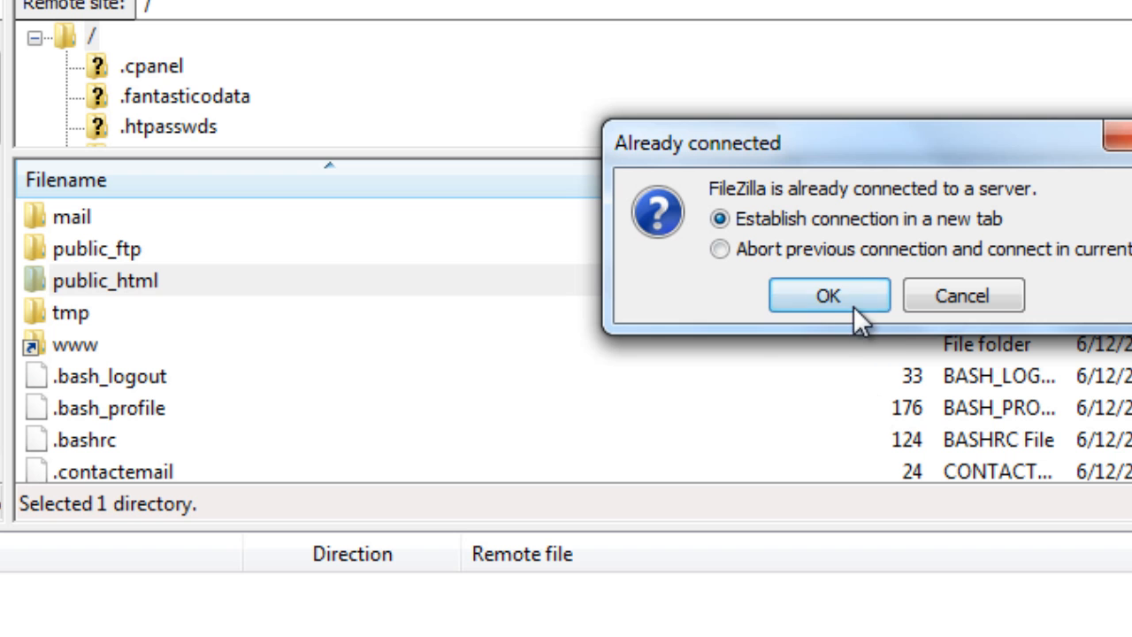
# Confirm establishing the connection in a new tab.
pyautogui.click(828, 295)
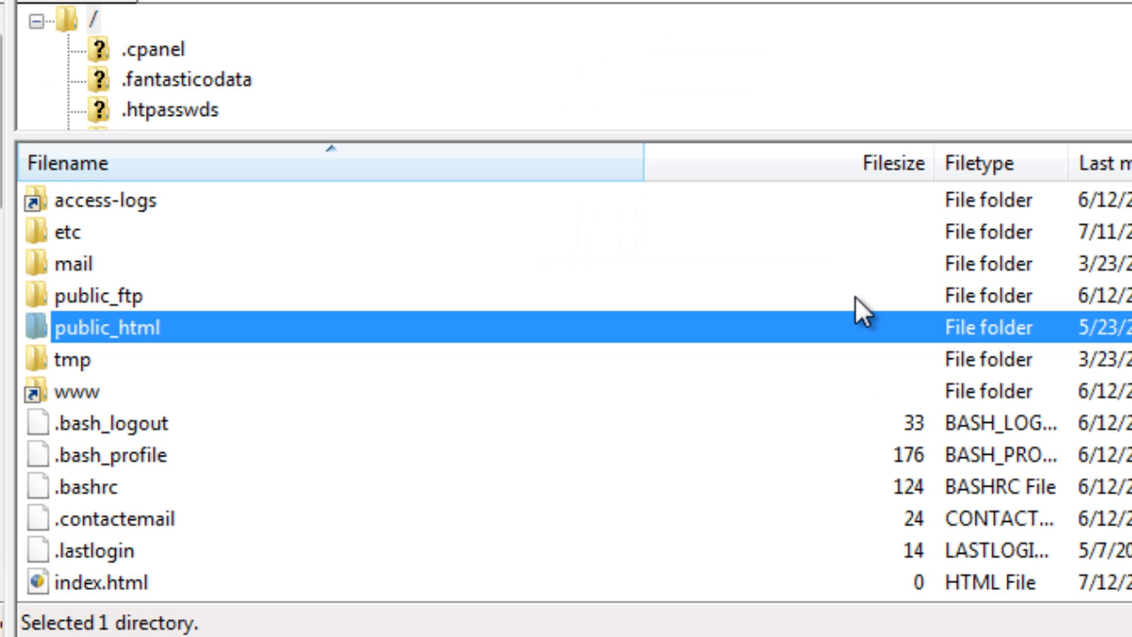
pyautogui.moveTo(488, 267)
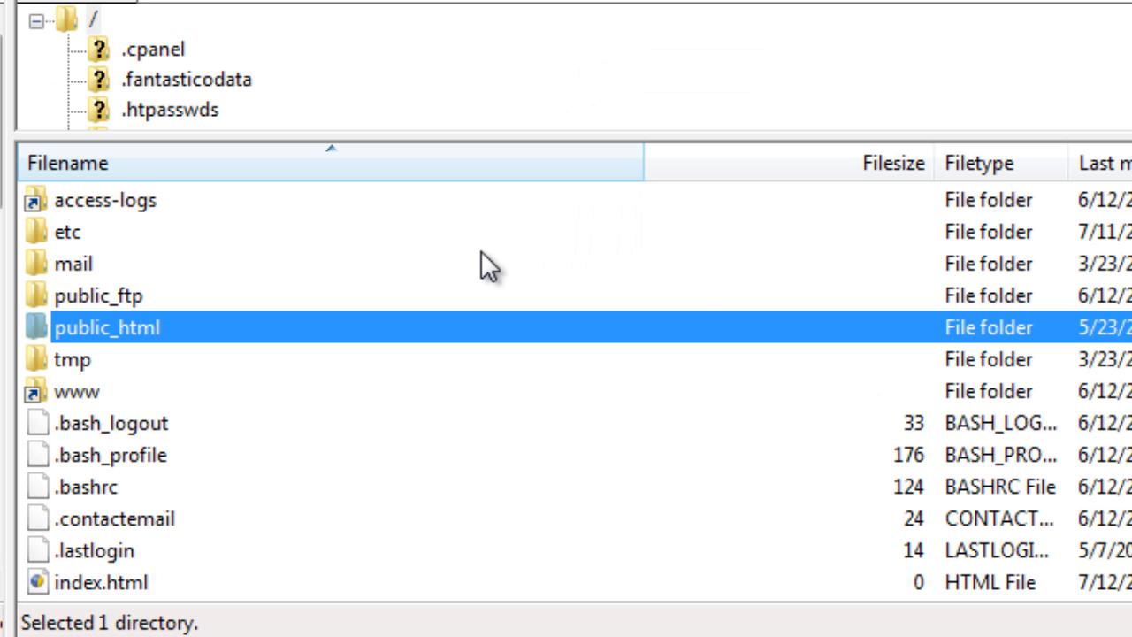
pyautogui.moveTo(247, 420)
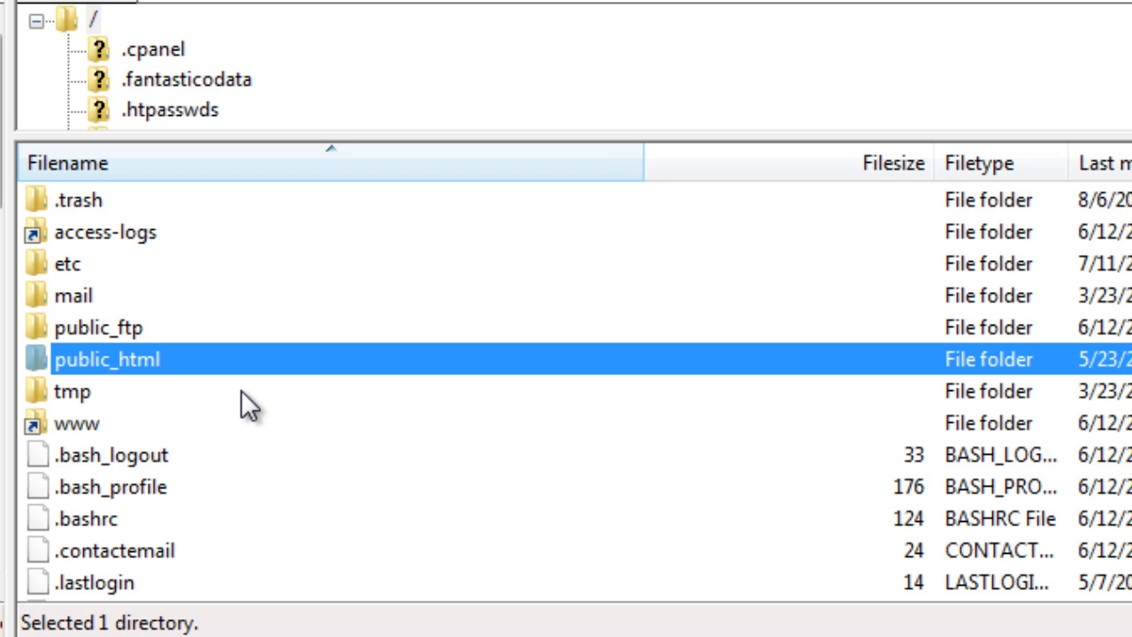
pyautogui.moveTo(98, 380)
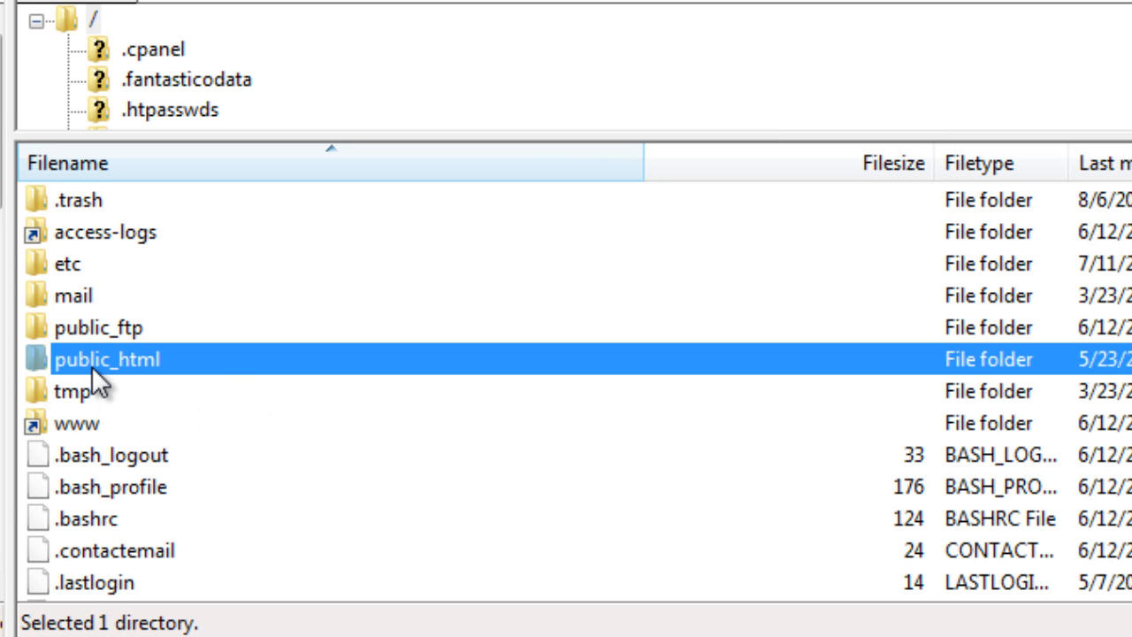
pyautogui.moveTo(146, 376)
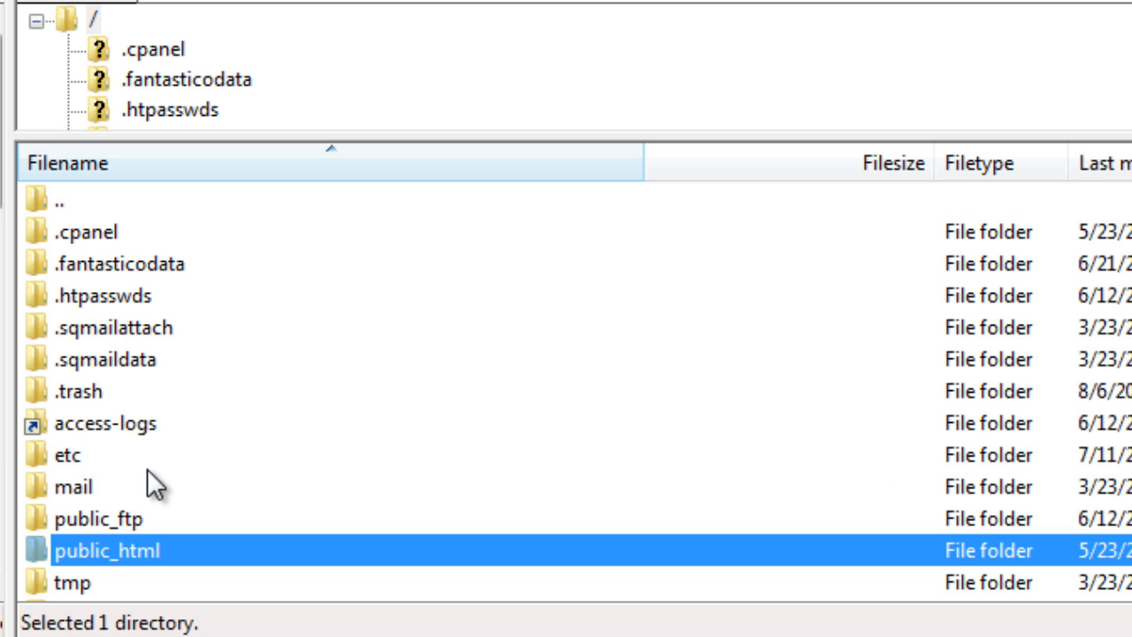
pyautogui.moveTo(146, 562)
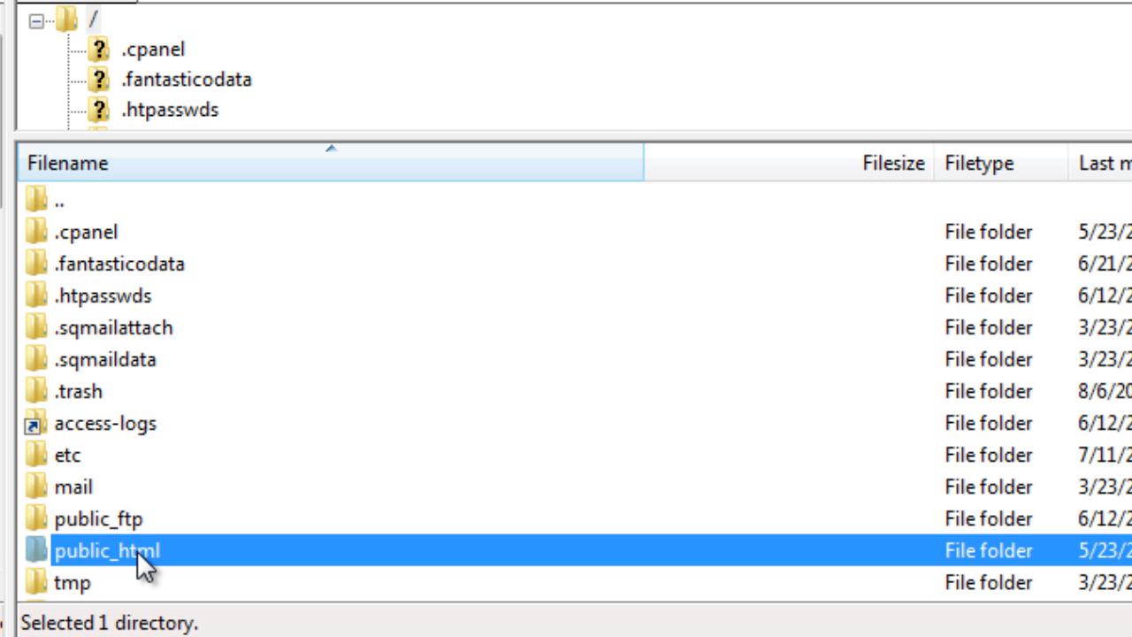
# Create the remote directory /public_html/deals on the server.
pyautogui.rightClick(106, 550)
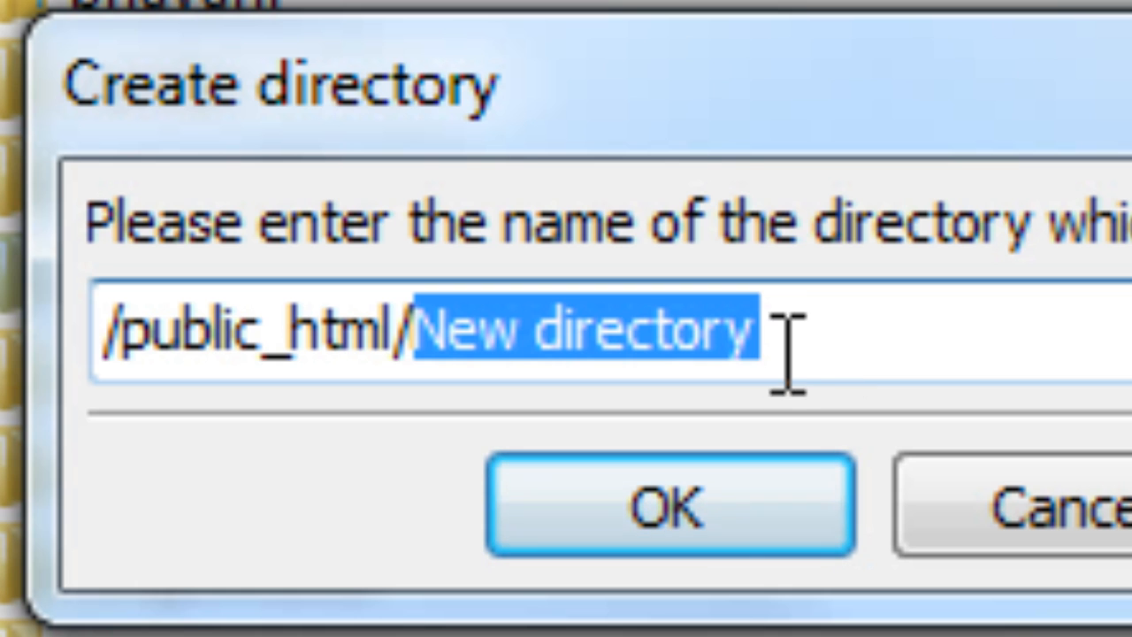
pyautogui.write('deal')
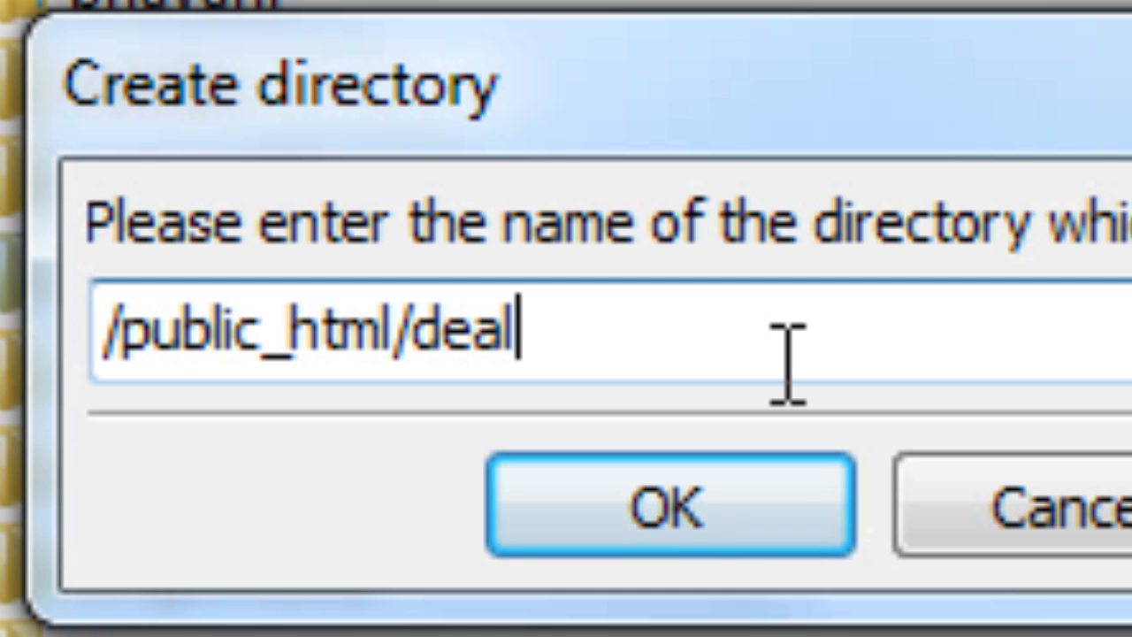
pyautogui.write('s')
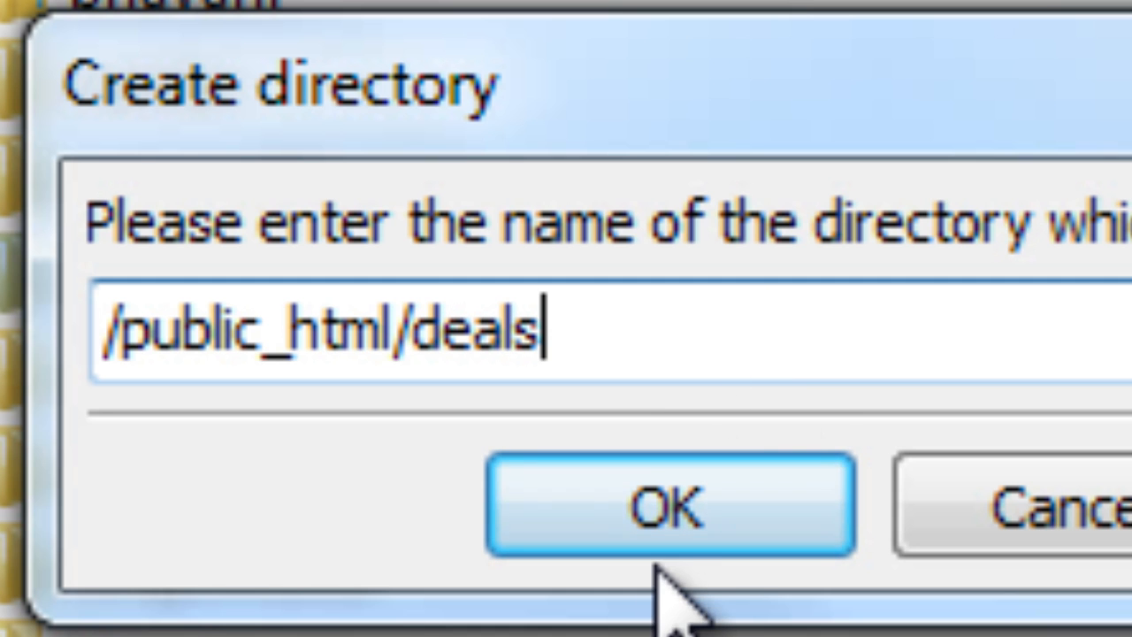
pyautogui.click(669, 506)
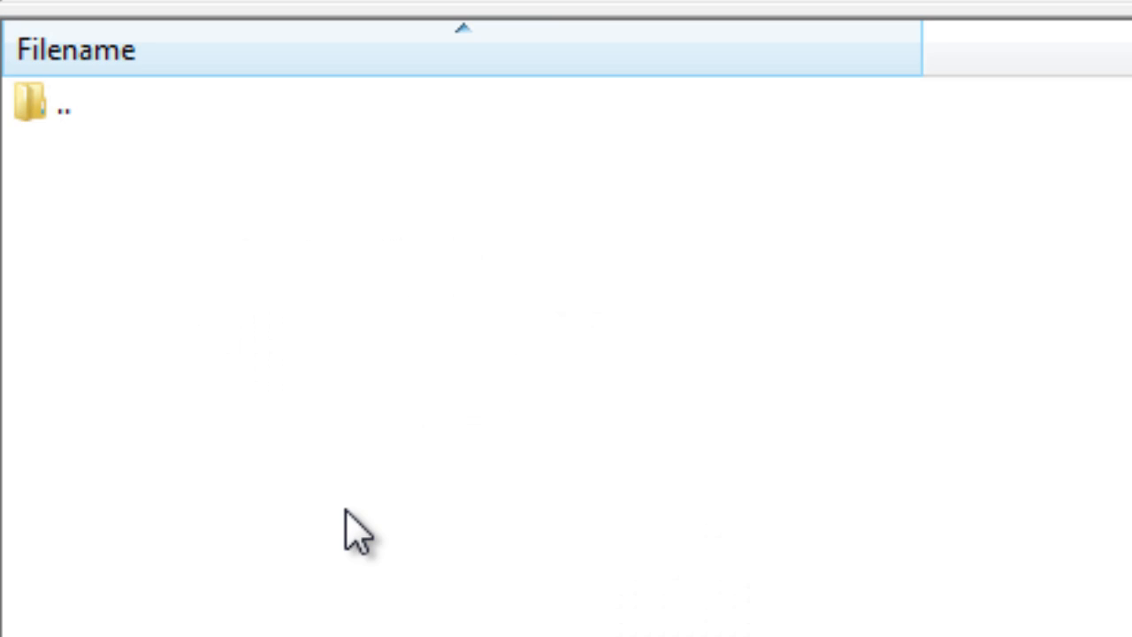
pyautogui.moveTo(48, 274)
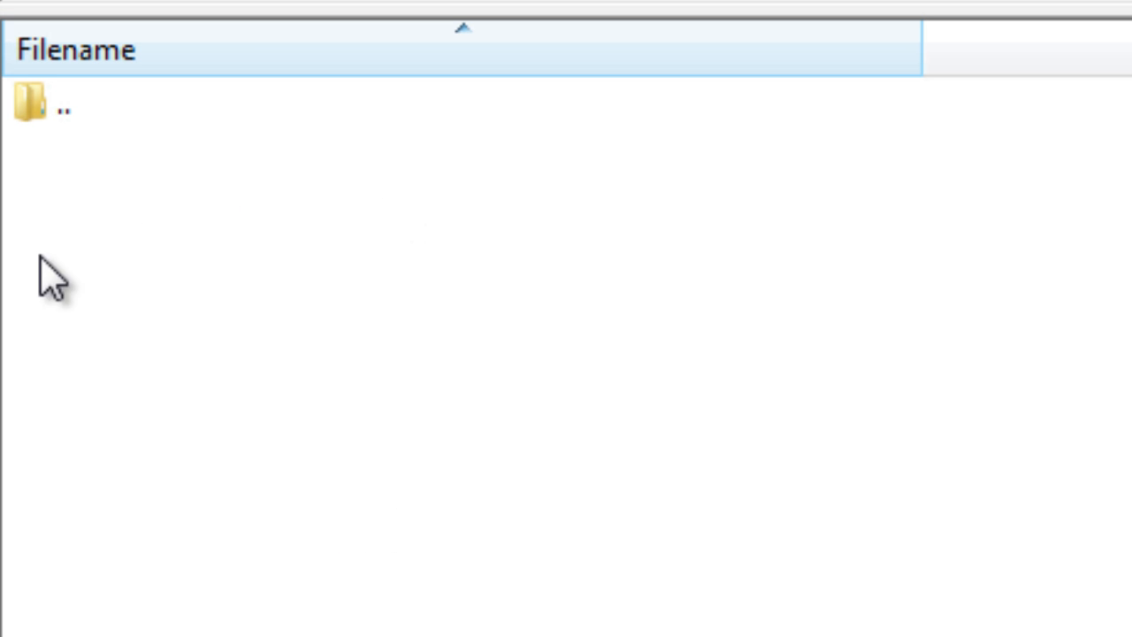
pyautogui.moveTo(605, 283)
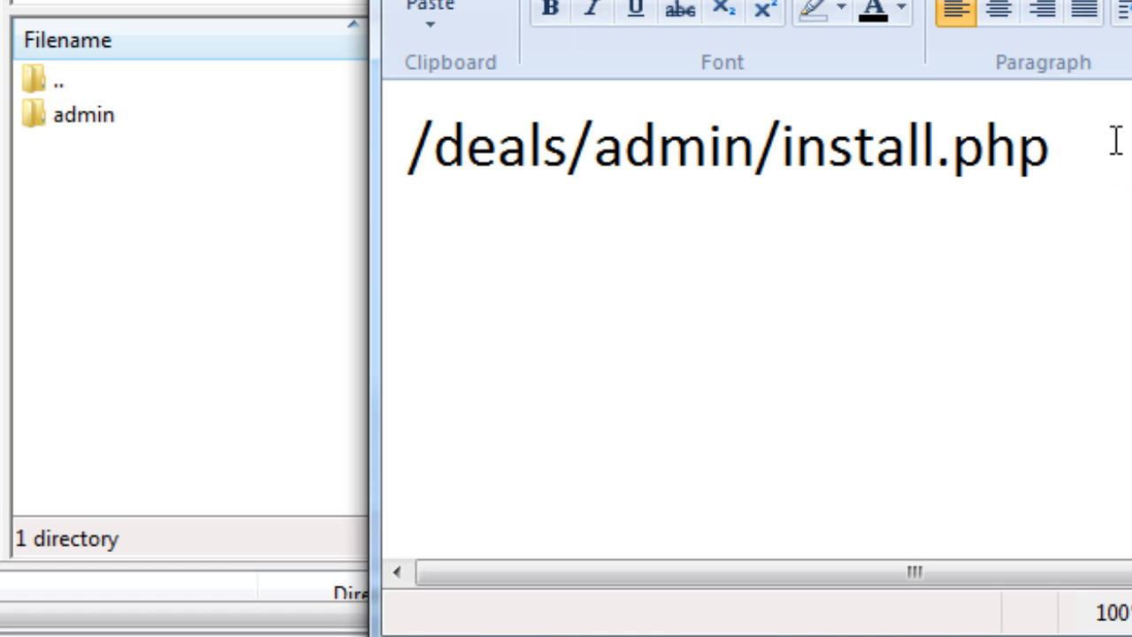
# Prefix the note's path with yourdomain.com to read yourdomain.com/deals/admin/install.php.
pyautogui.click(409, 144)
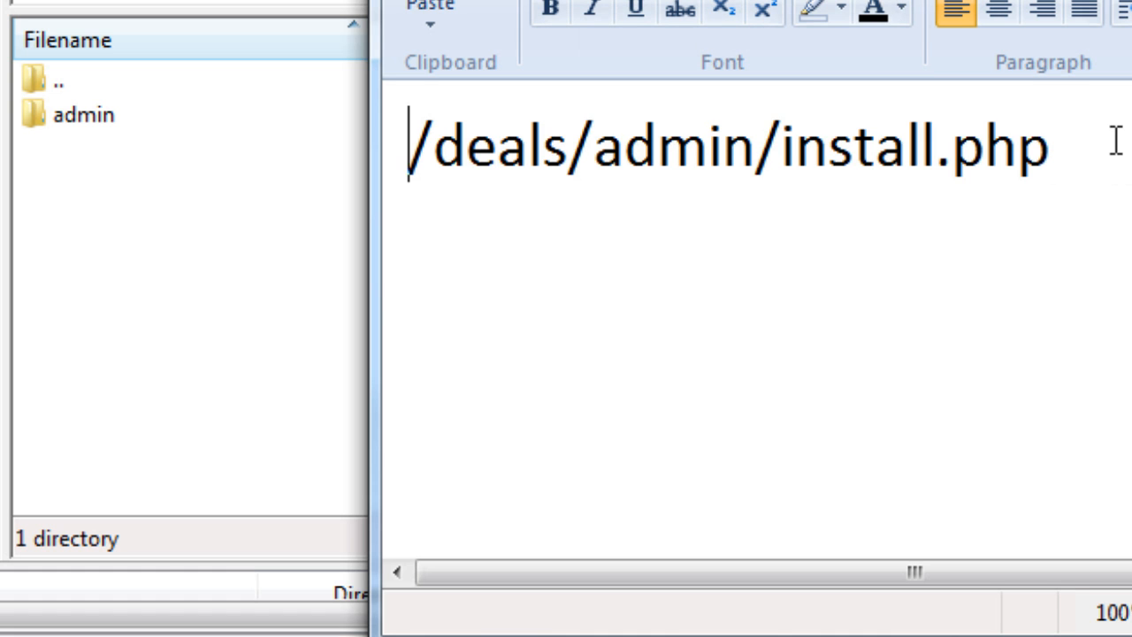
pyautogui.write('yourdomainc.')
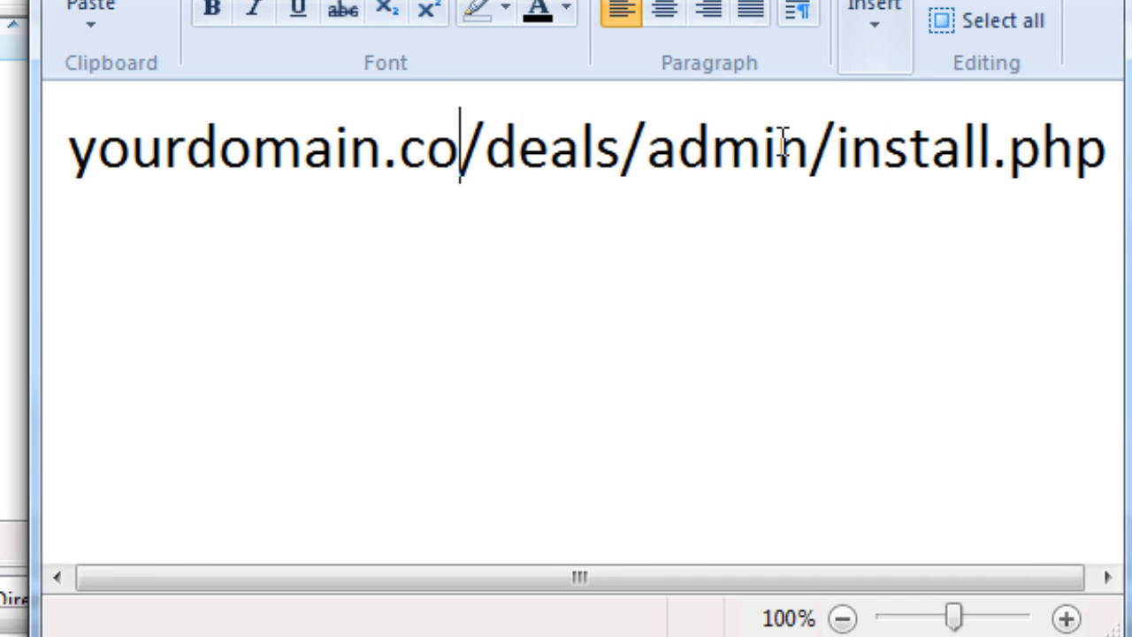
pyautogui.write('m')
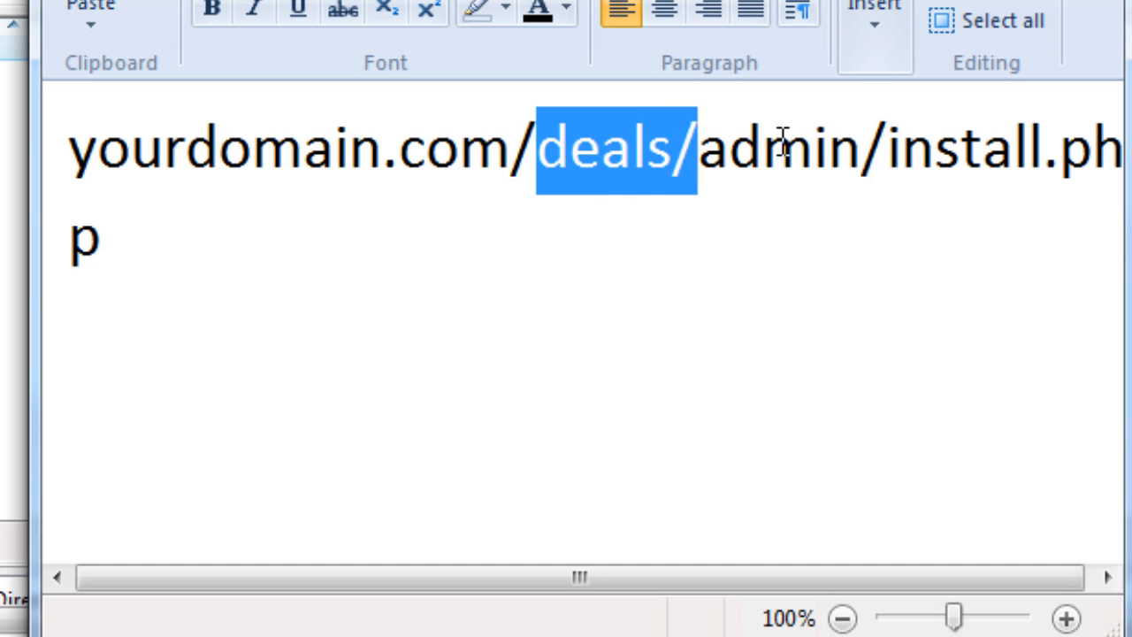
pyautogui.click(698, 148)
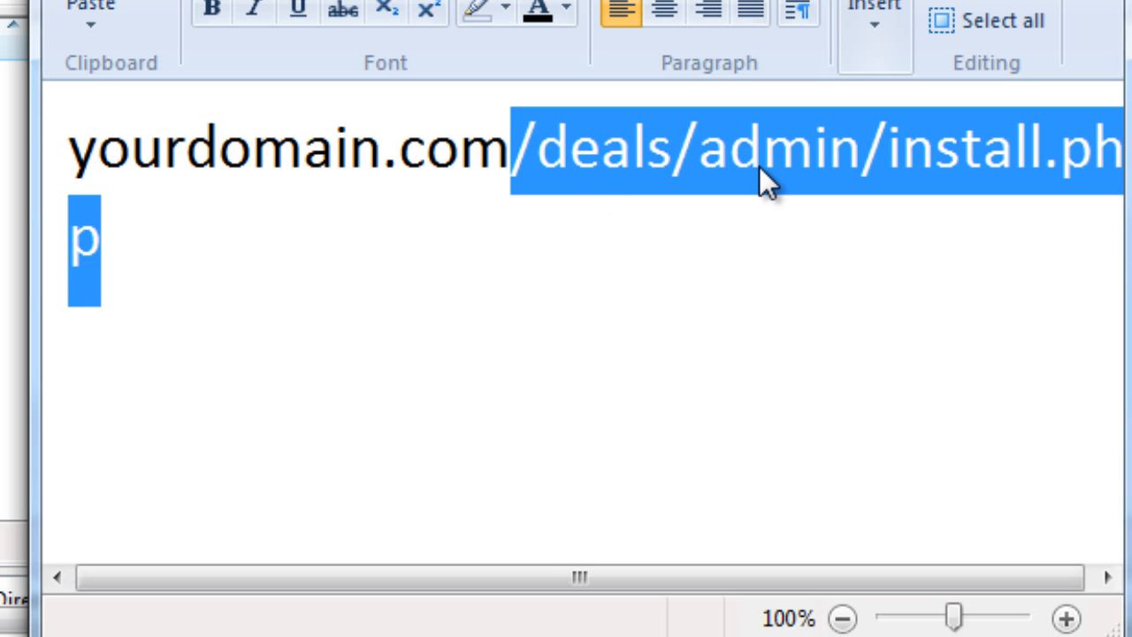
pyautogui.moveTo(866, 208)
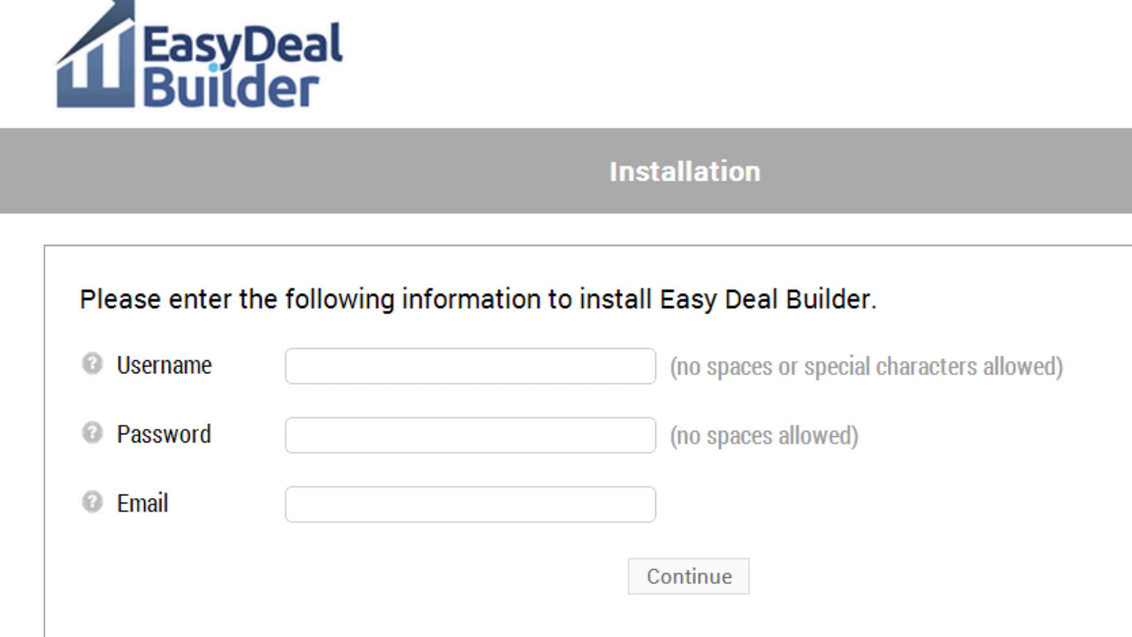
pyautogui.moveTo(380, 411)
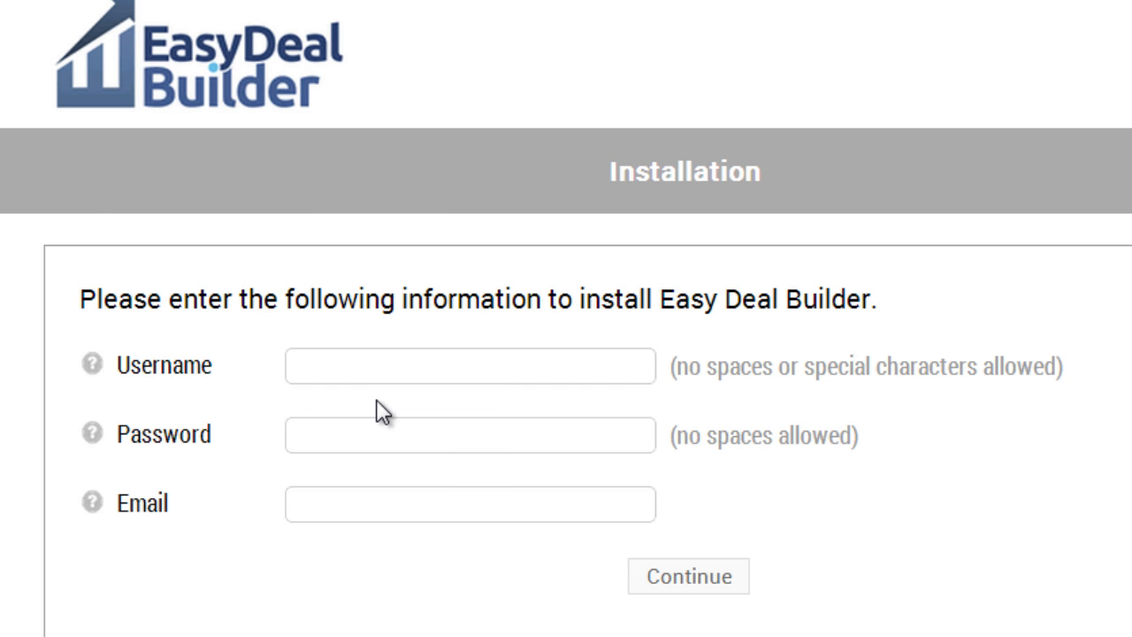
pyautogui.moveTo(175, 466)
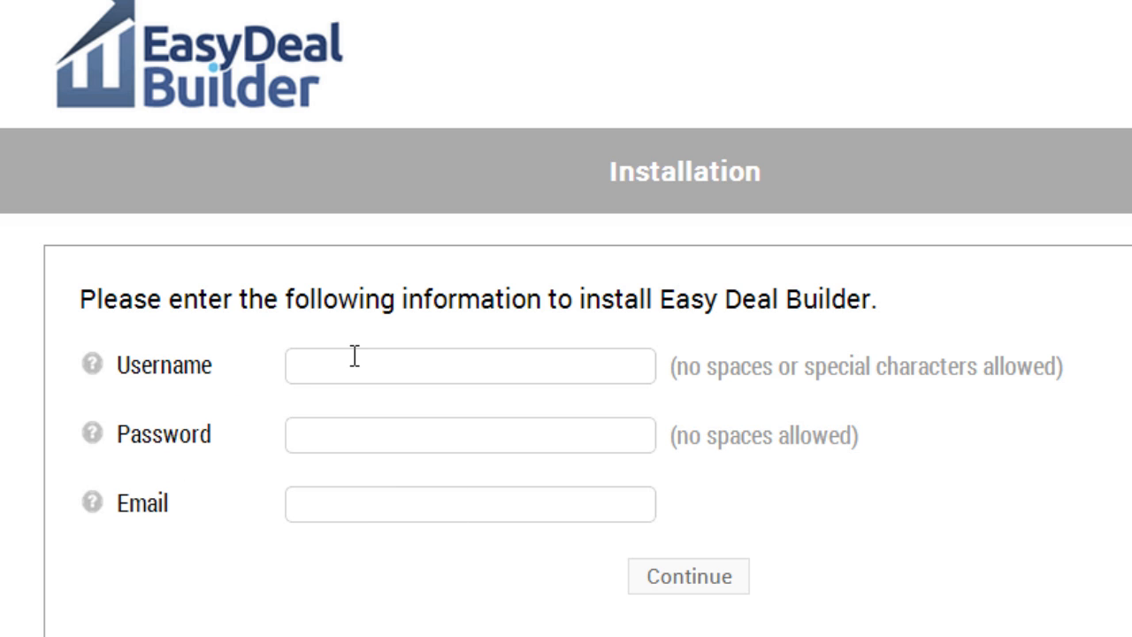
pyautogui.click(470, 365)
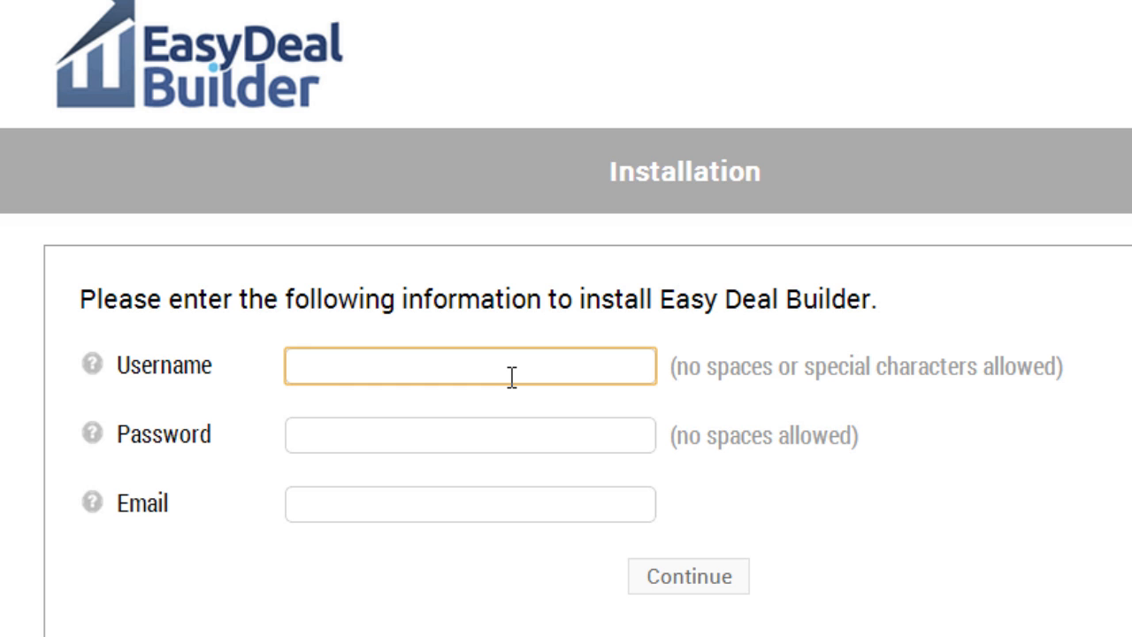
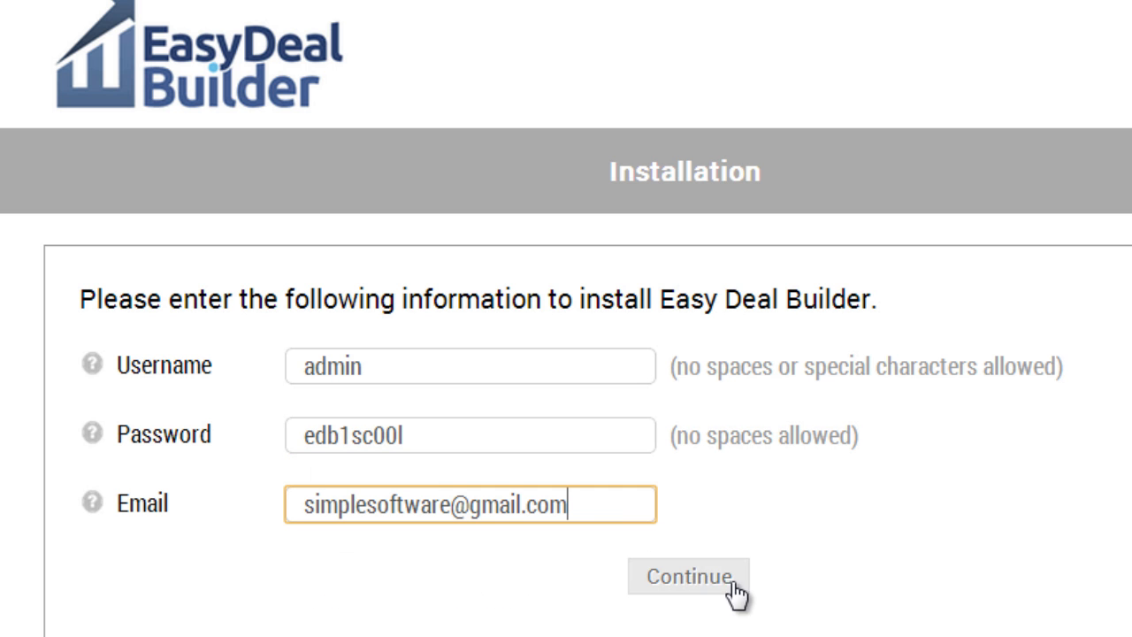
pyautogui.click(688, 575)
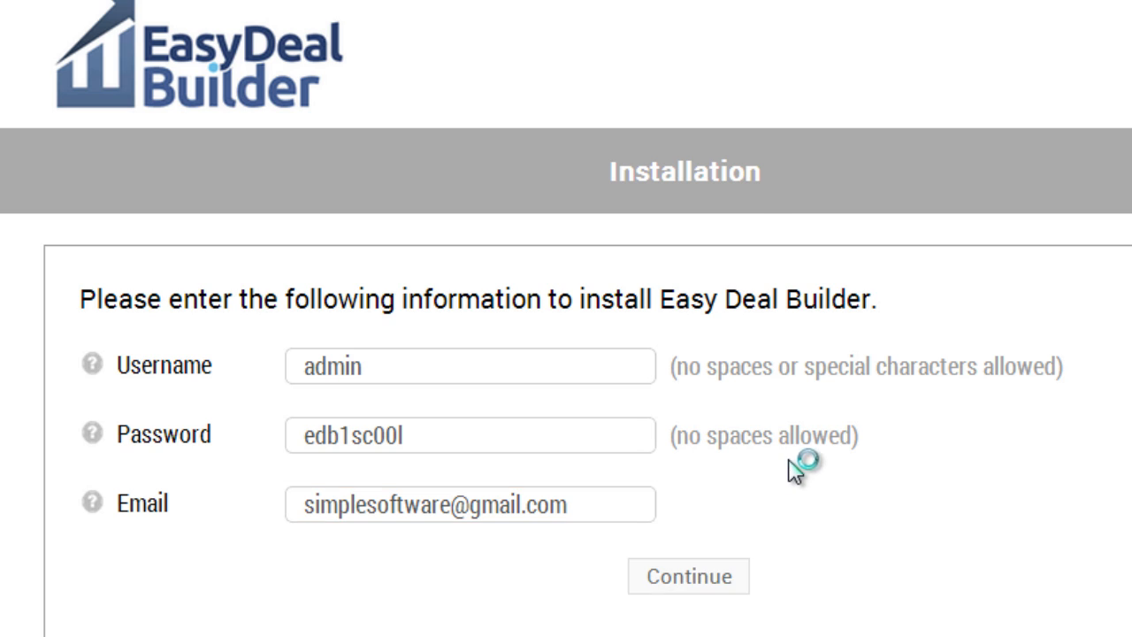
pyautogui.click(688, 576)
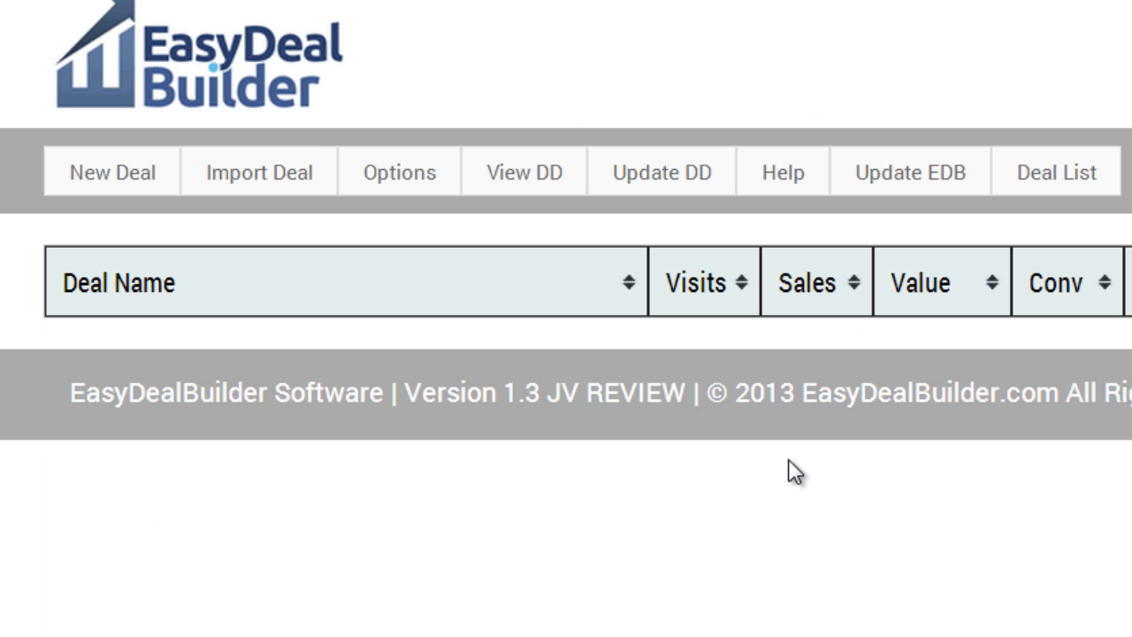
pyautogui.moveTo(193, 232)
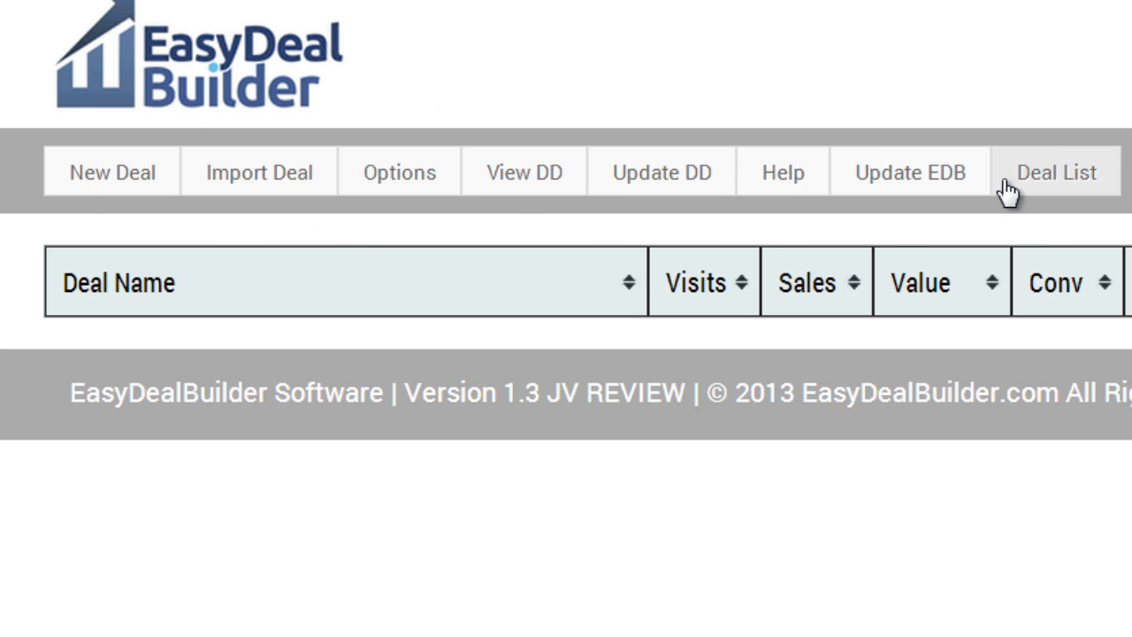
pyautogui.moveTo(929, 385)
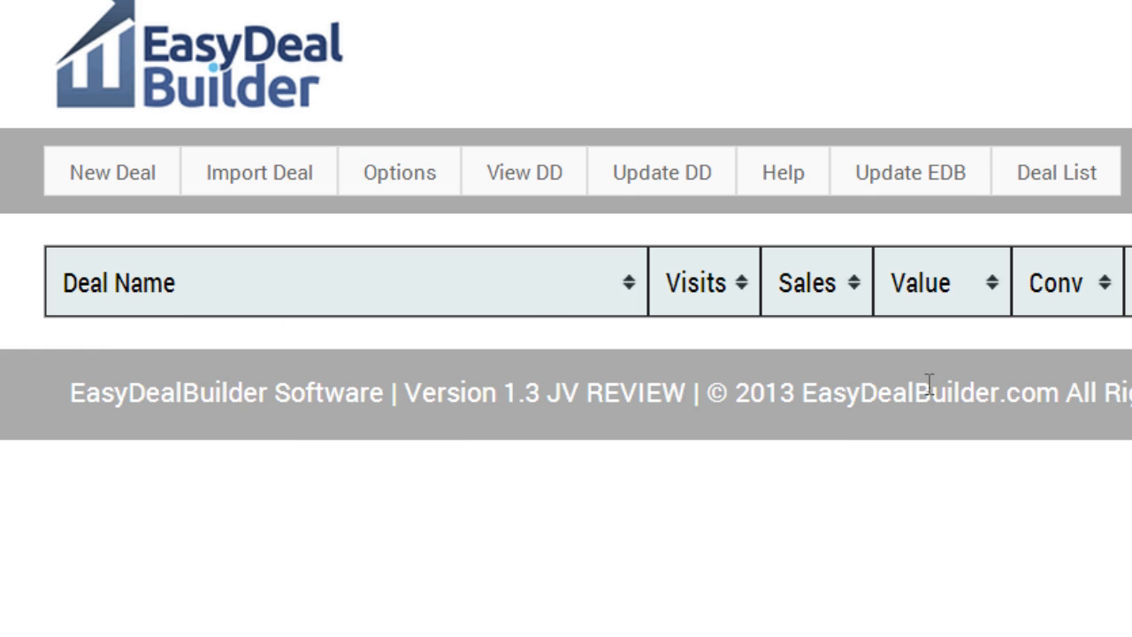
pyautogui.moveTo(477, 336)
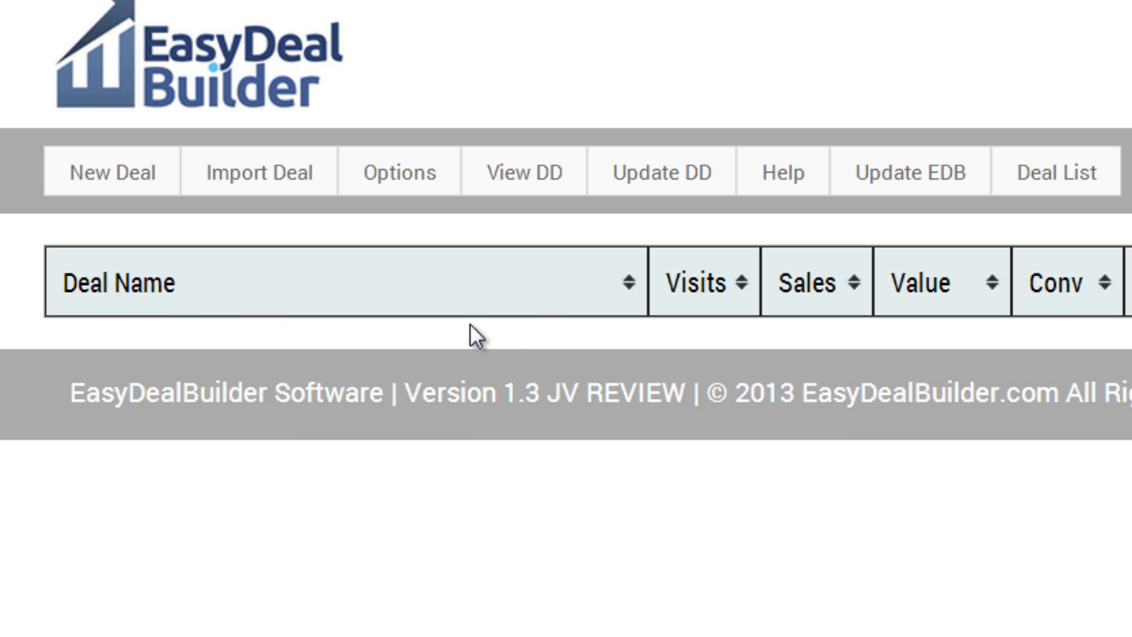
pyautogui.moveTo(1006, 582)
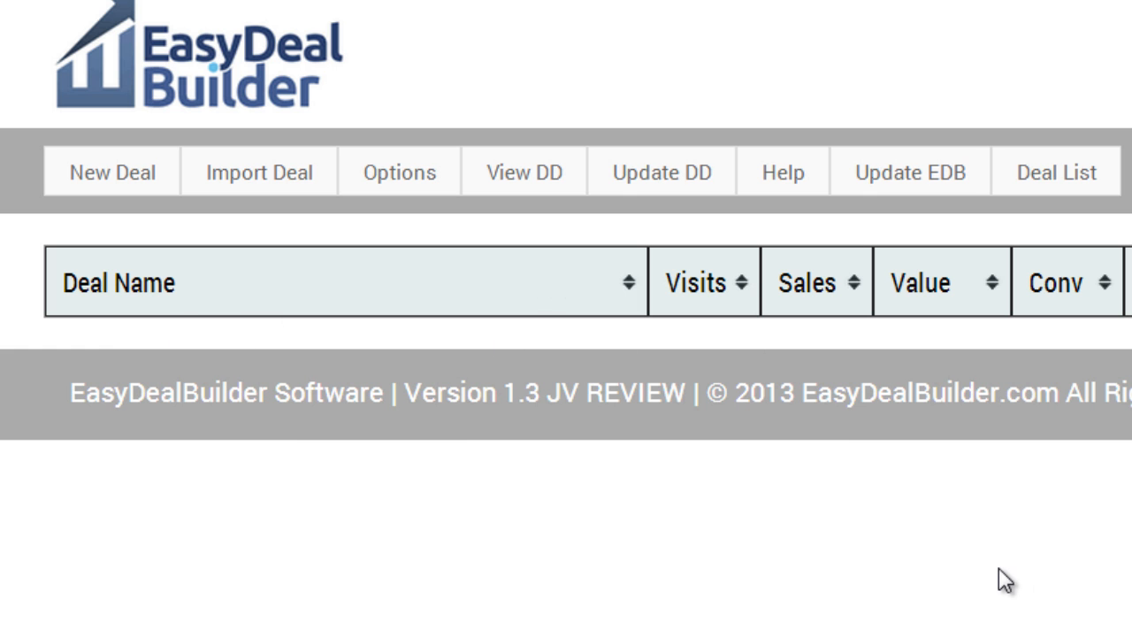
pyautogui.moveTo(711, 517)
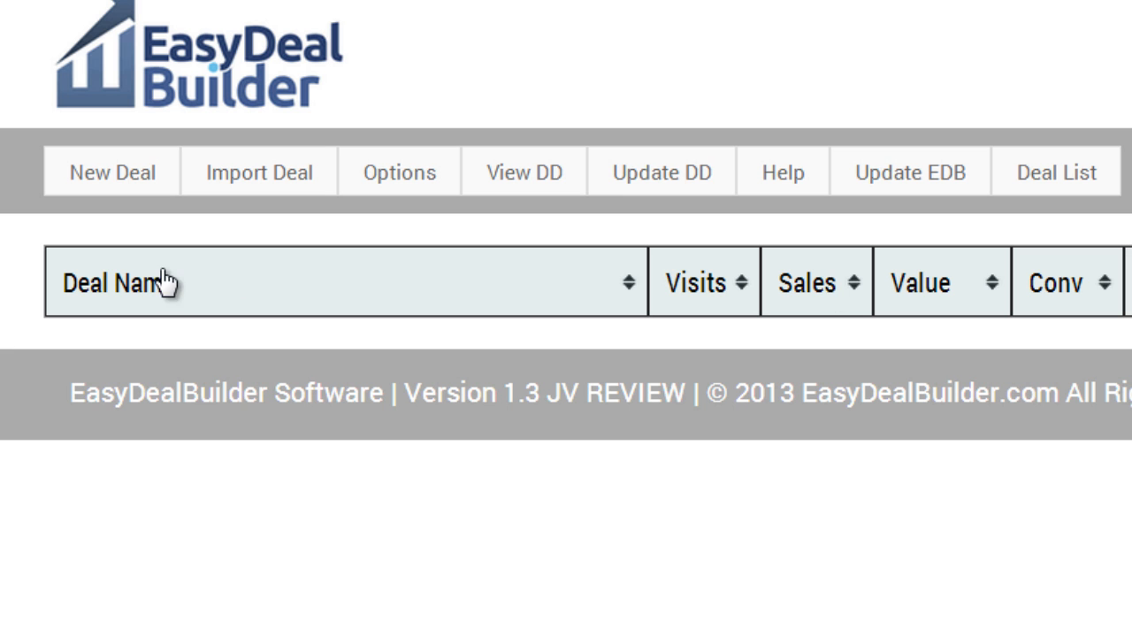
pyautogui.moveTo(679, 367)
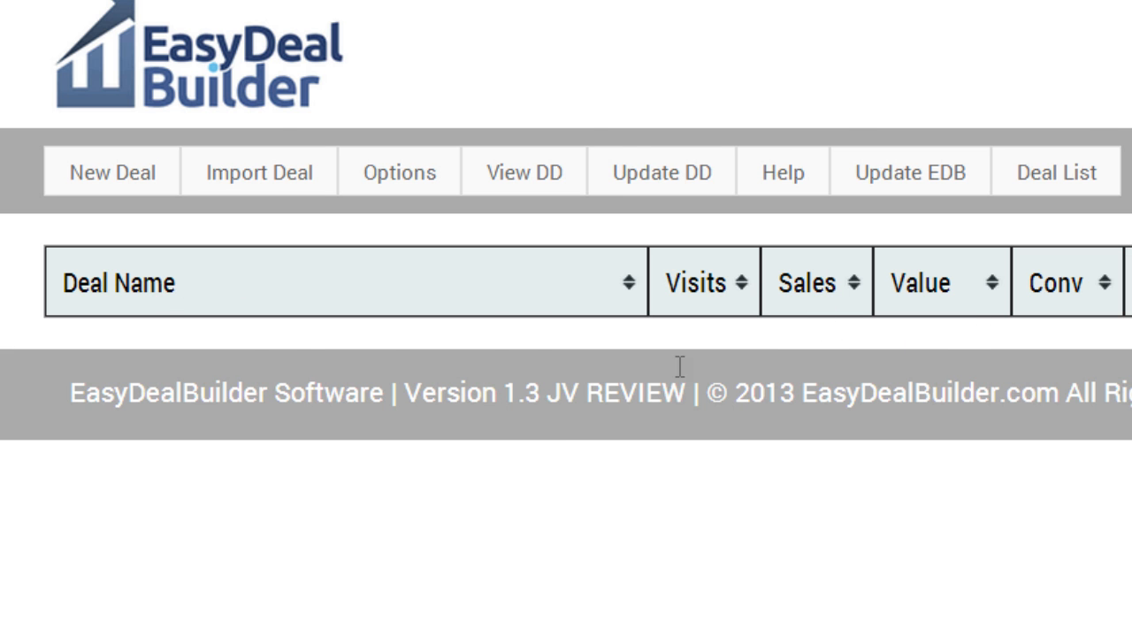